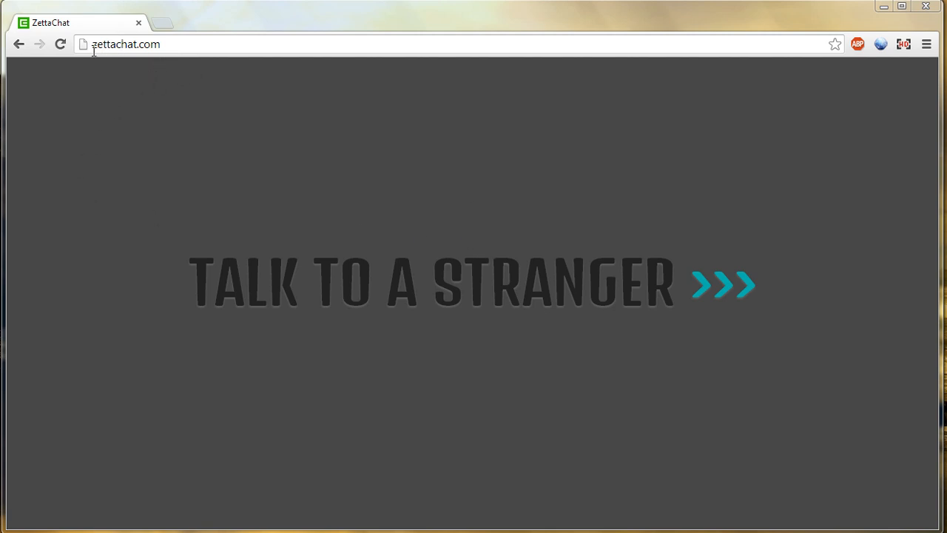
- Start a ZettaChat stranger chat, bringing up the camera and microphone permission request
click(124, 44)
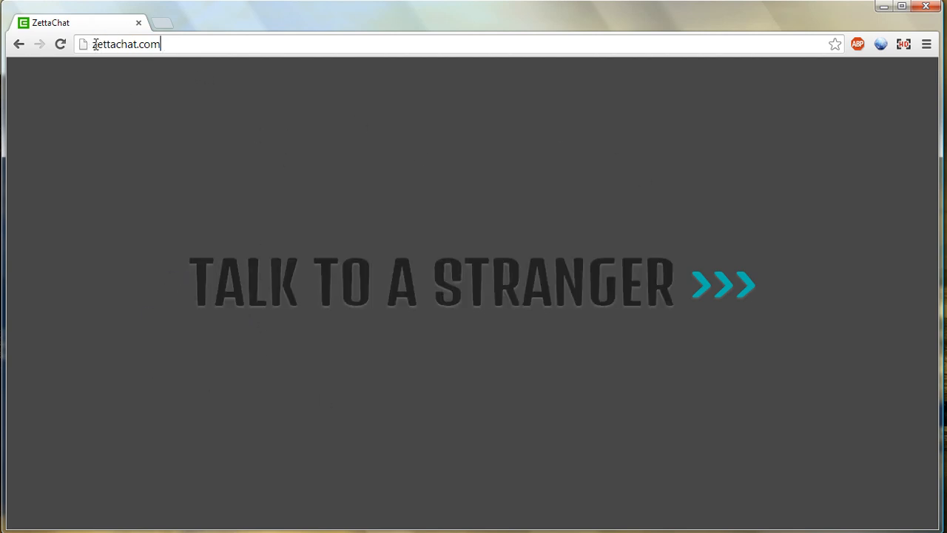
mouse_move(516, 330)
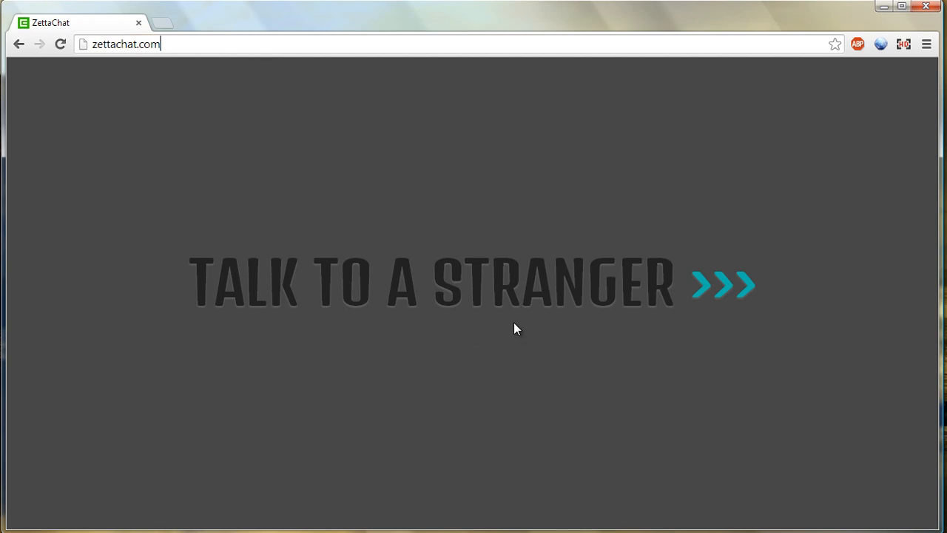
mouse_move(142, 242)
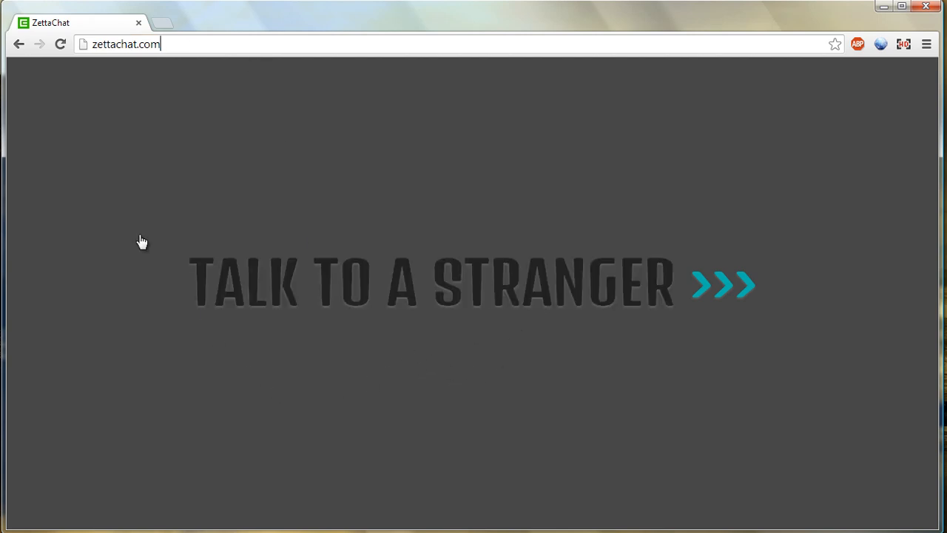
mouse_move(233, 308)
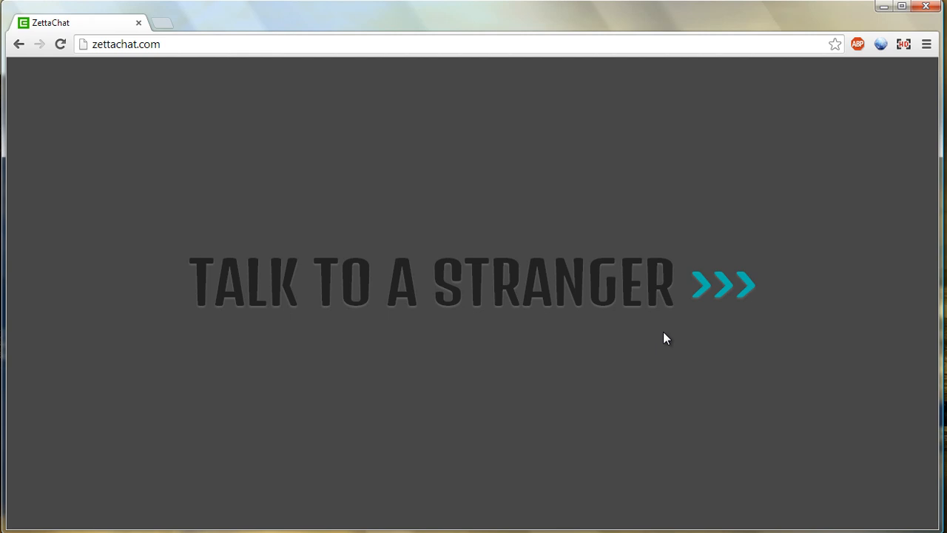
click(160, 44)
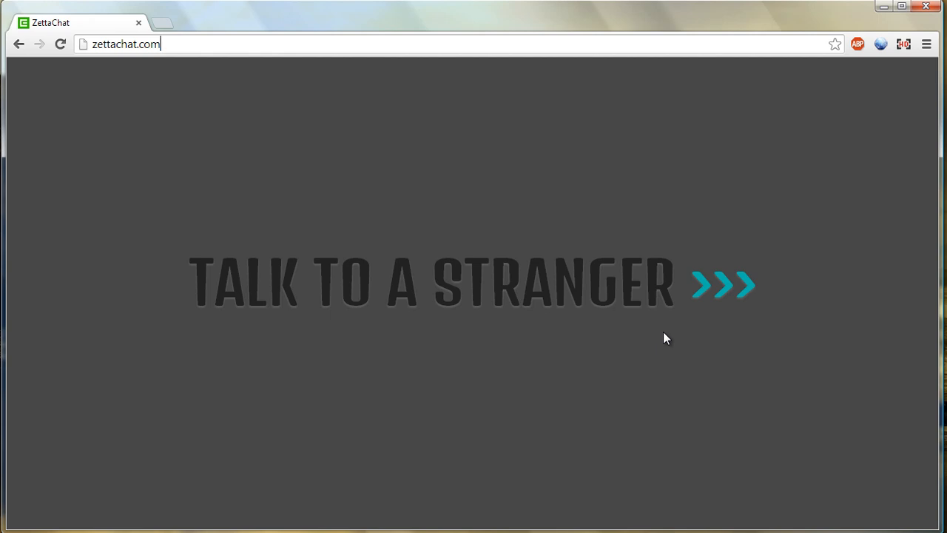
mouse_move(126, 188)
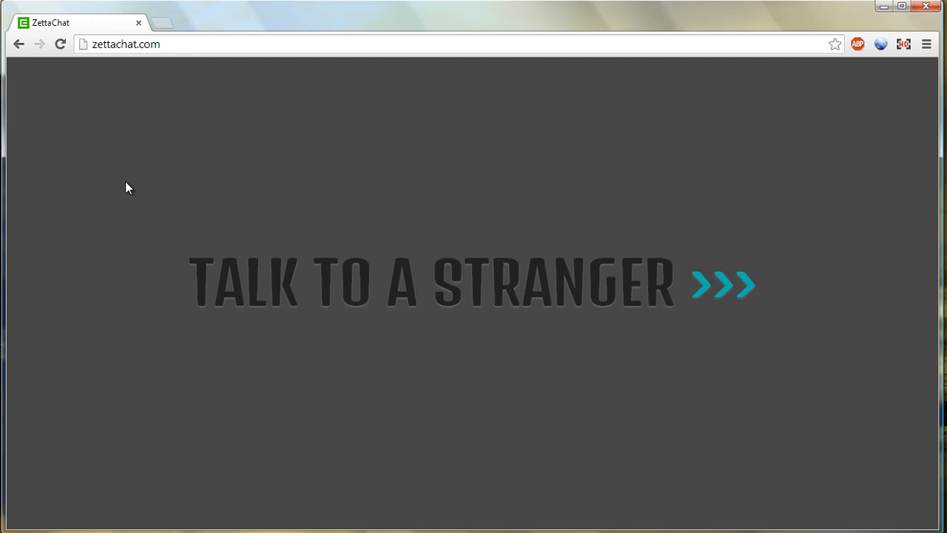
mouse_move(203, 286)
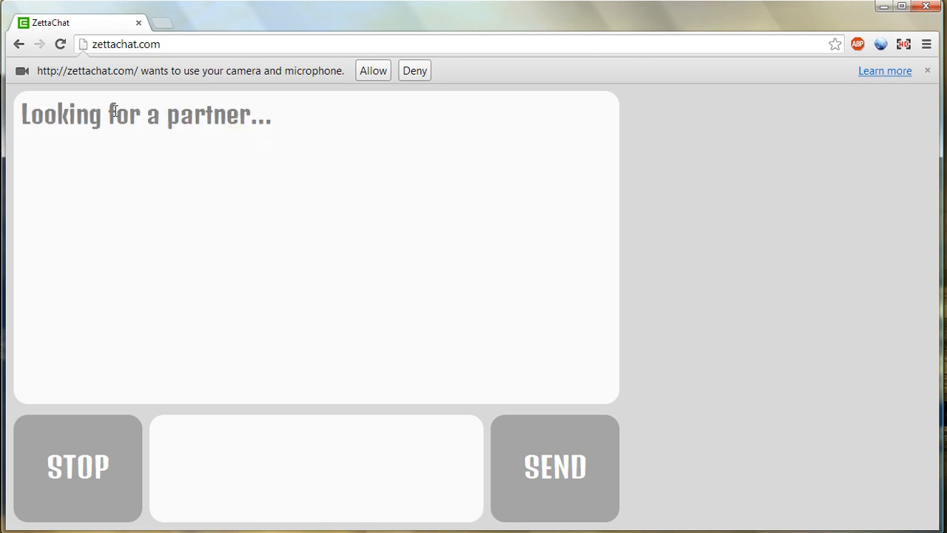
double_click(117, 114)
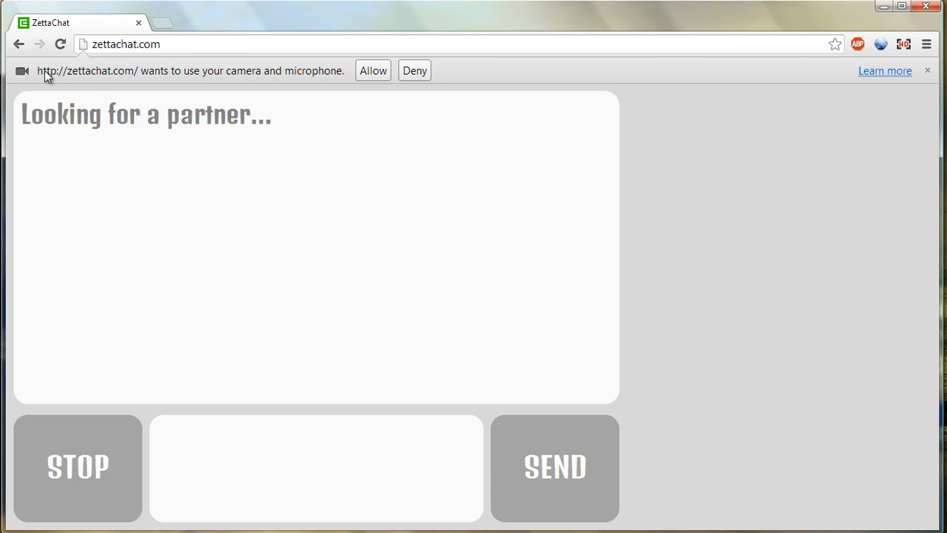
mouse_move(248, 83)
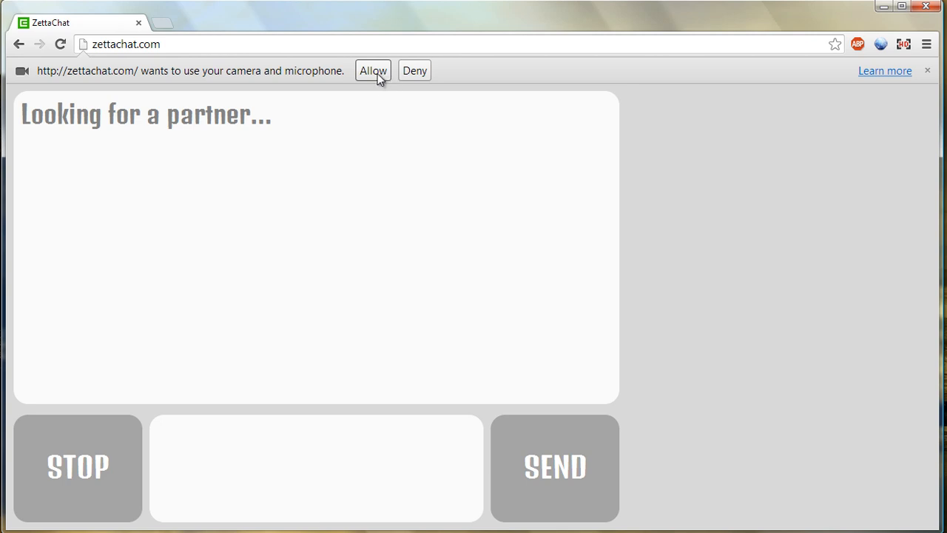
- Allow camera and microphone access so the own-camera preview appears, then select the site address
click(373, 70)
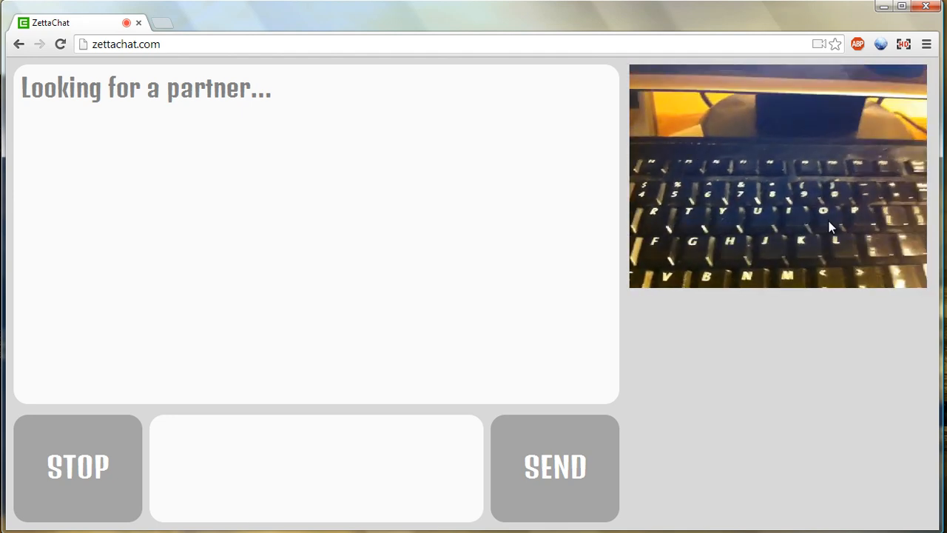
mouse_move(646, 331)
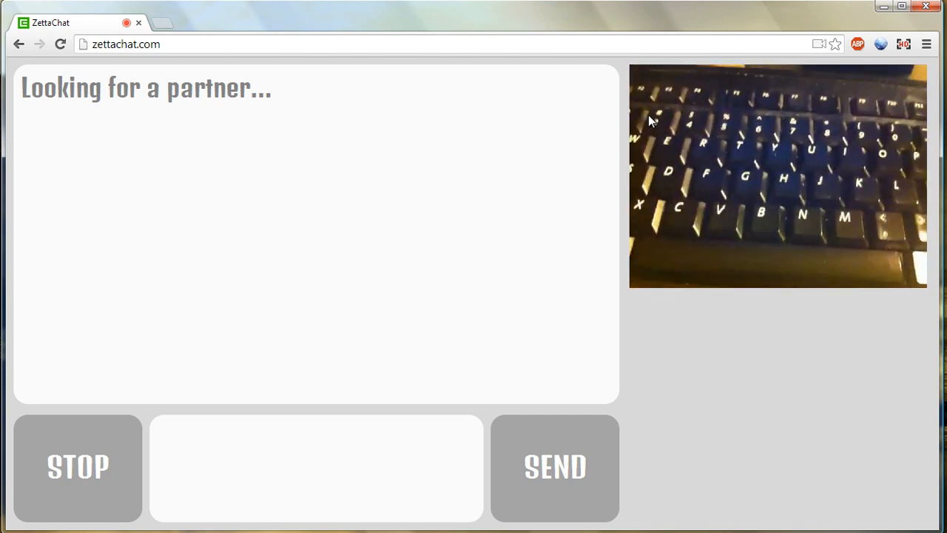
mouse_move(777, 282)
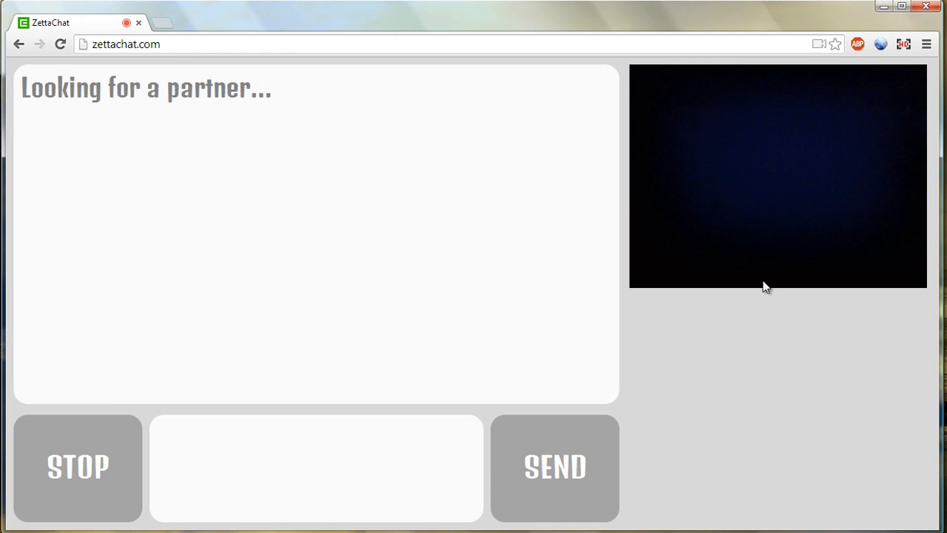
mouse_move(733, 292)
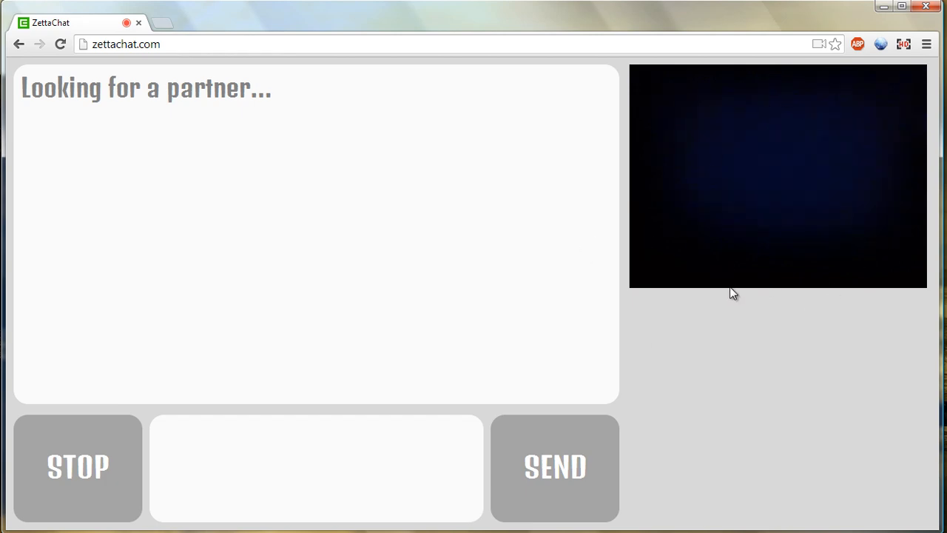
mouse_move(814, 255)
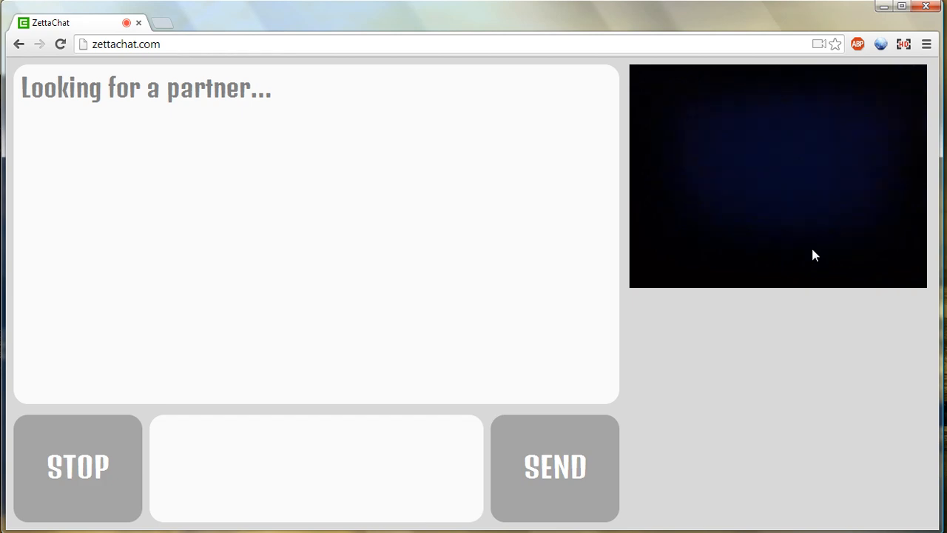
mouse_move(168, 63)
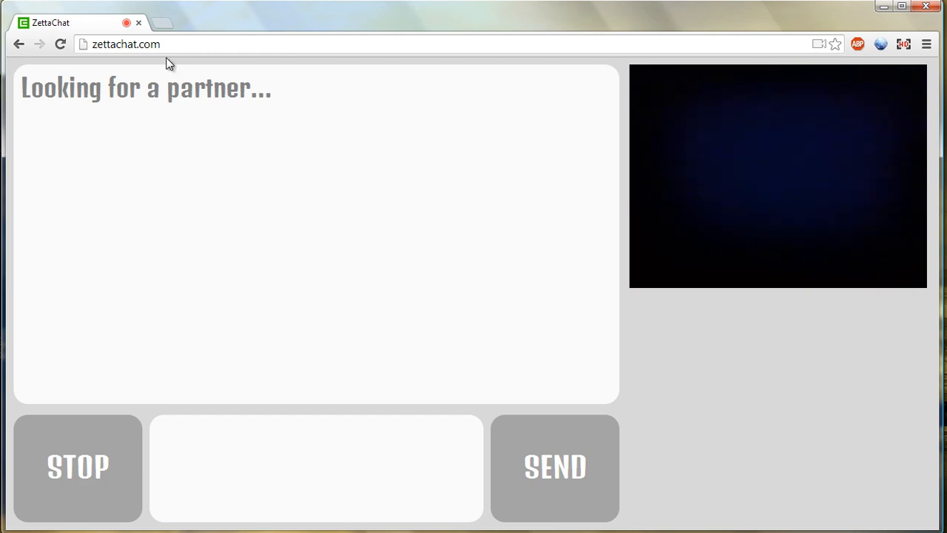
click(125, 44)
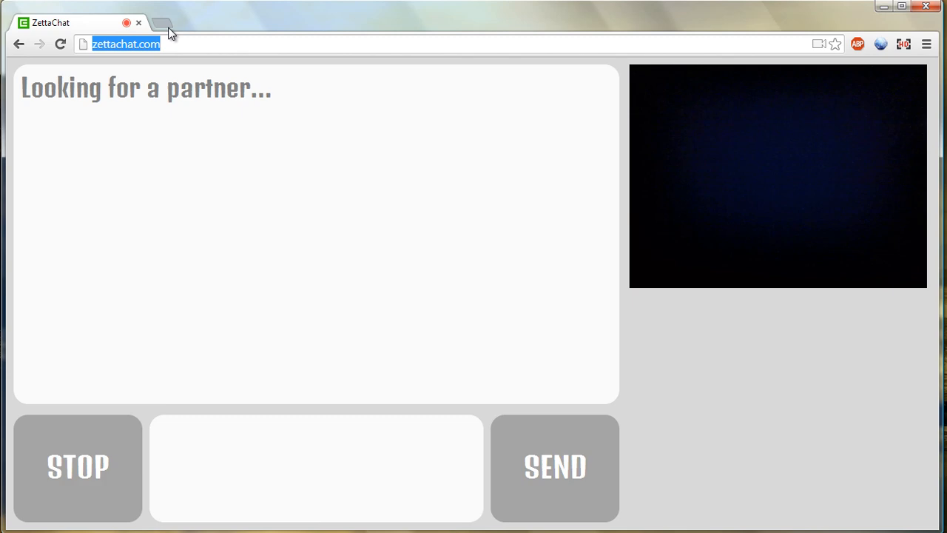
- Open a second Chrome tab with ZettaChat's talk-to-a-stranger page
click(161, 23)
text(zettachat.com)
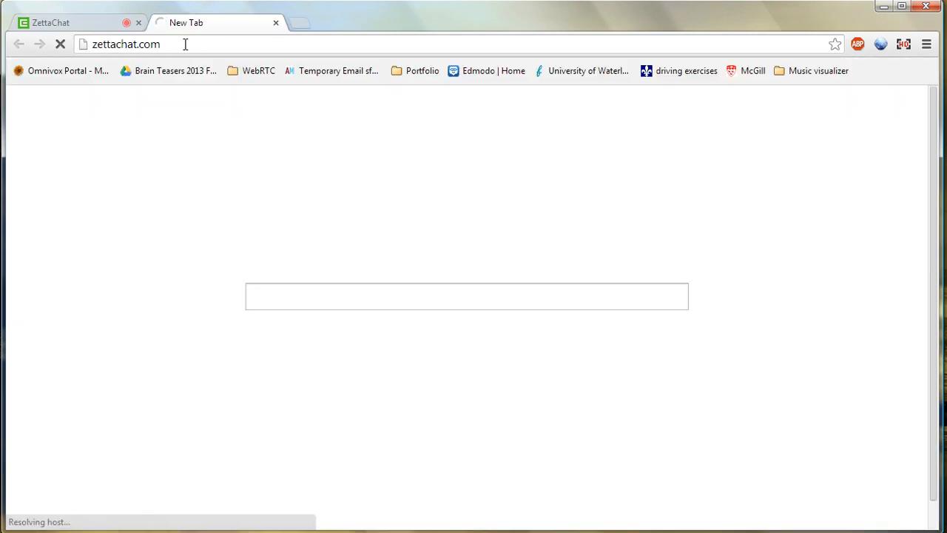
click(126, 44)
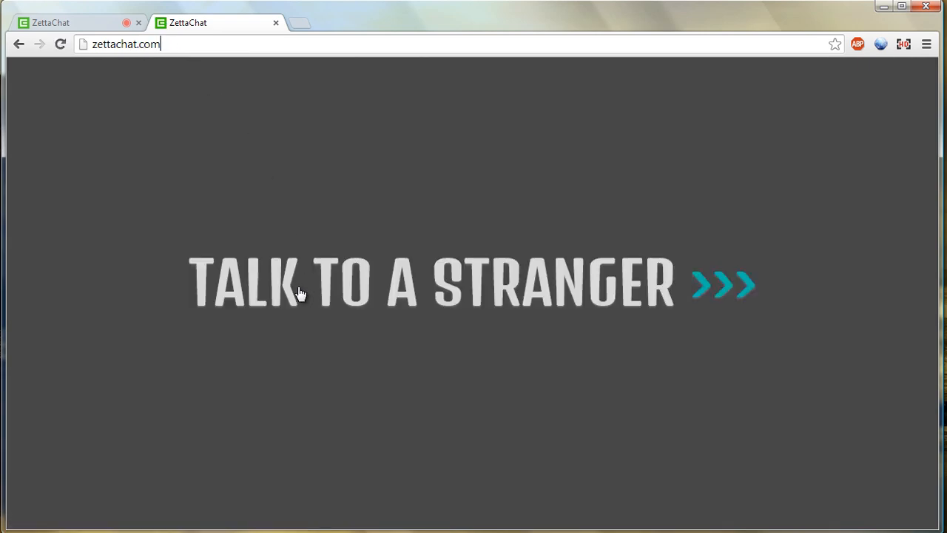
mouse_move(317, 303)
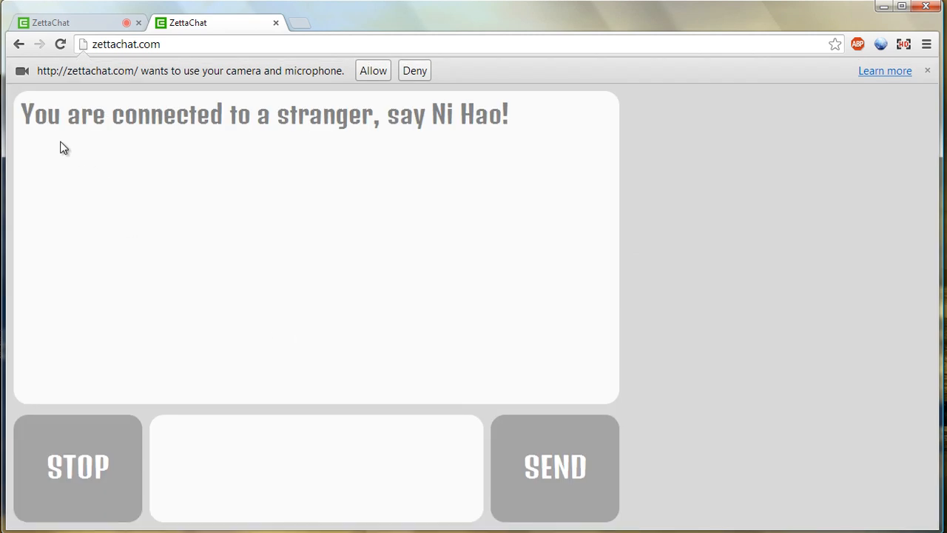
mouse_move(64, 16)
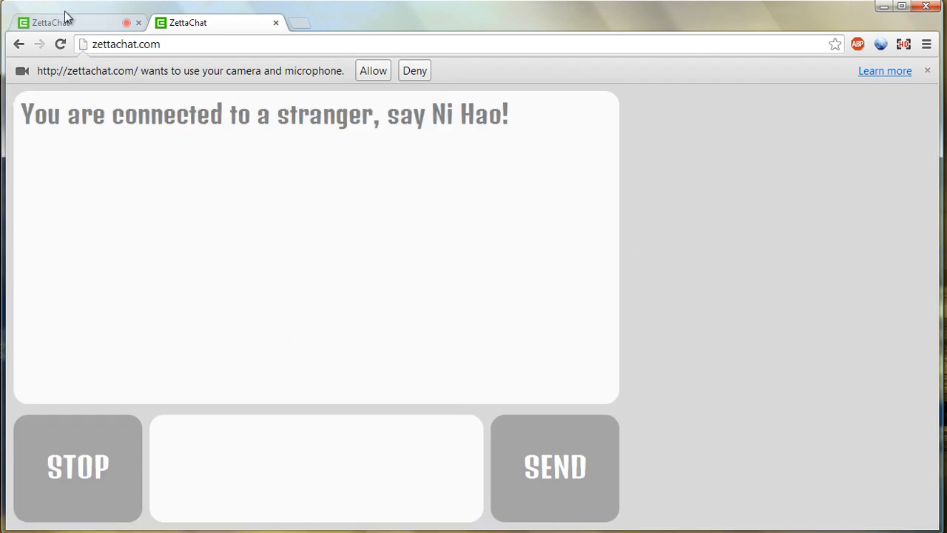
- Allow camera and microphone in the second tab and focus the message box
click(373, 70)
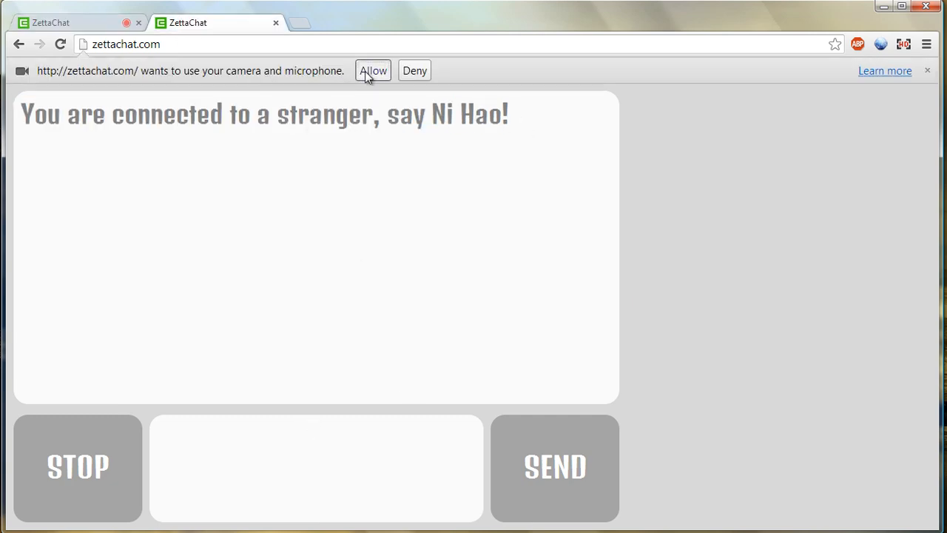
click(373, 70)
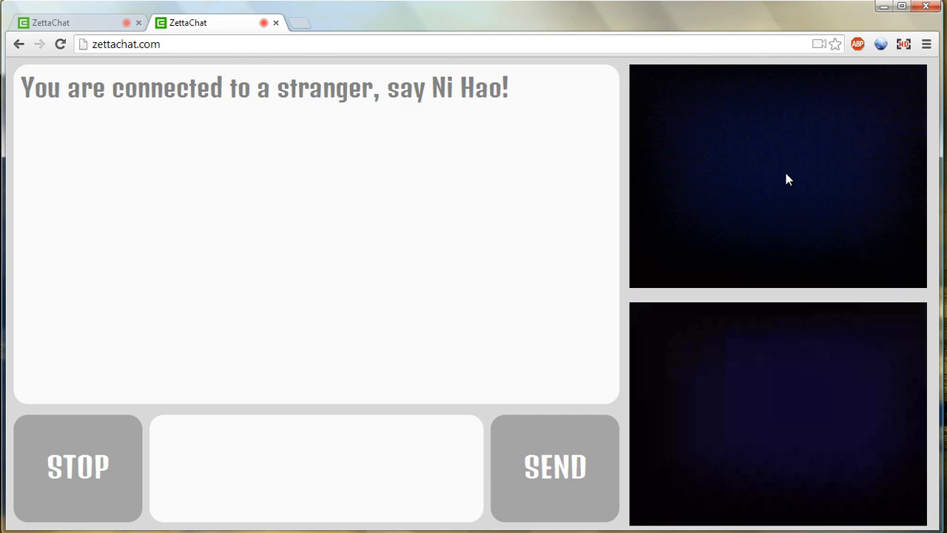
mouse_move(316, 417)
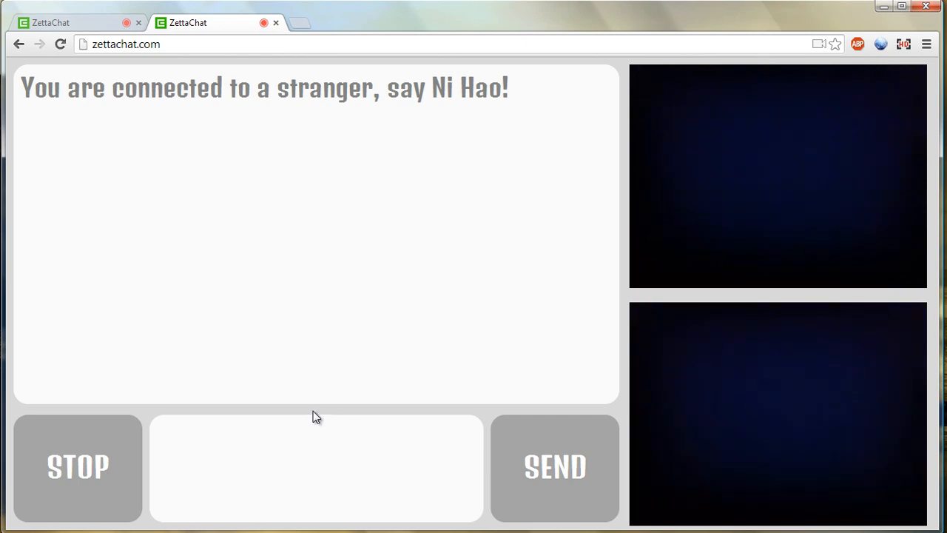
mouse_move(693, 360)
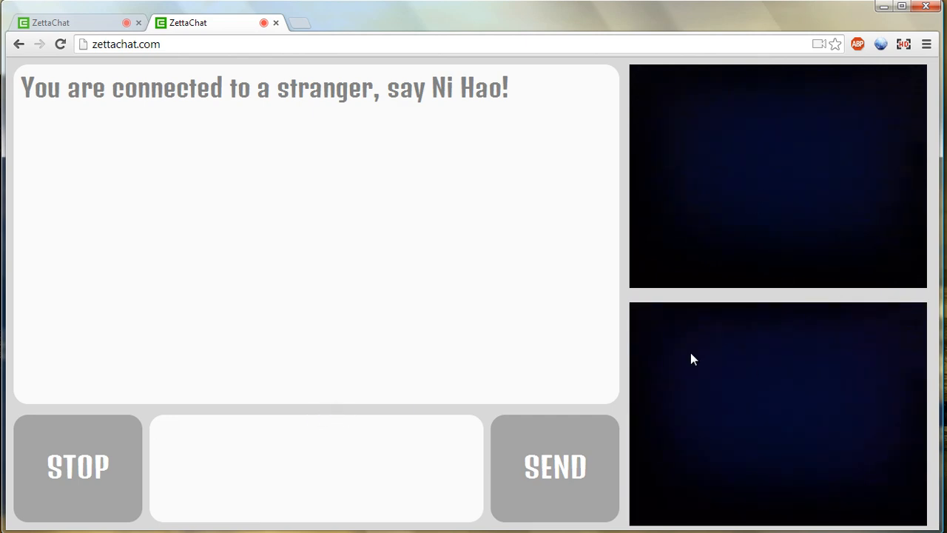
click(316, 468)
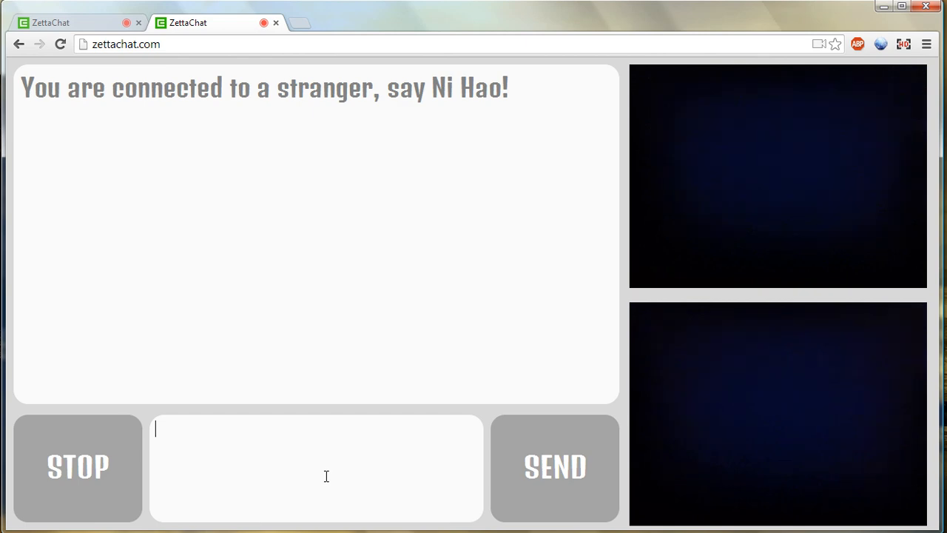
- Exchange 'sup' messages both ways between the two chat tabs
text(sup)
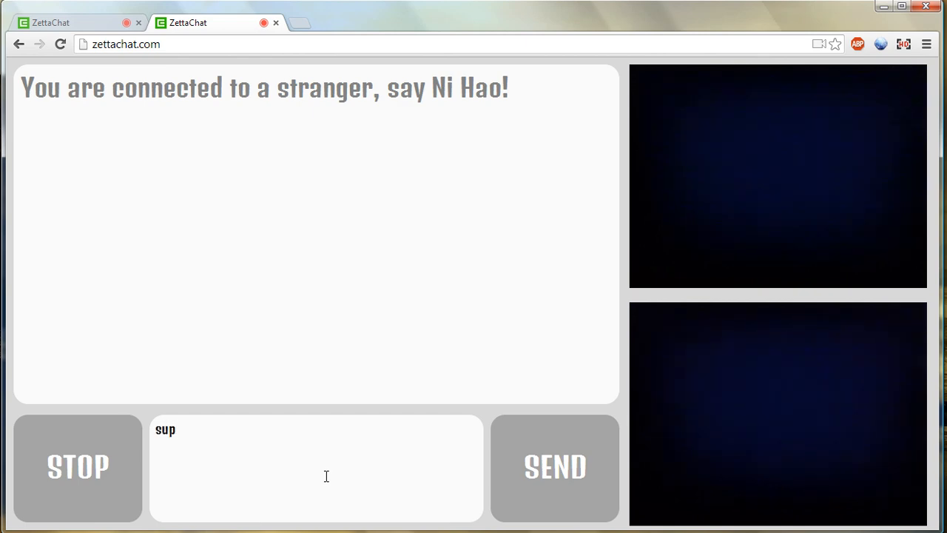
click(554, 467)
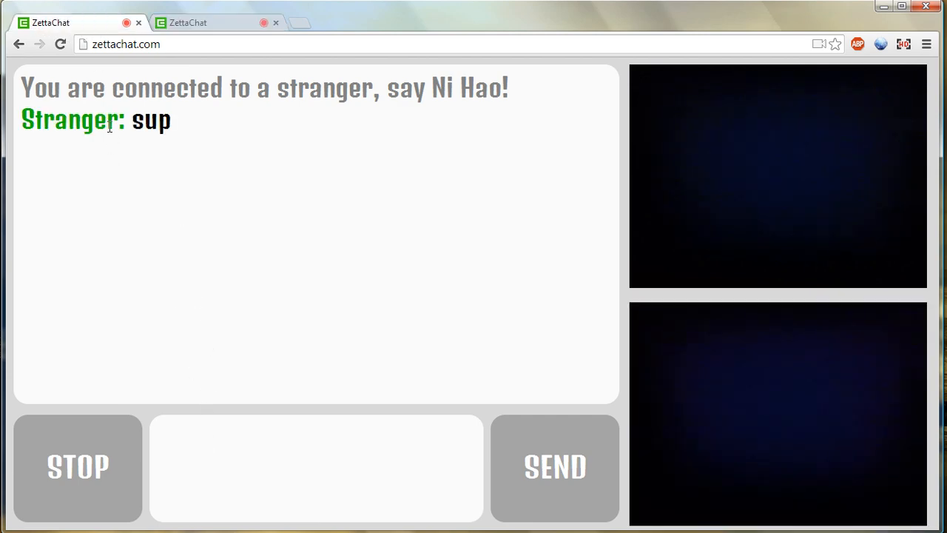
click(554, 467)
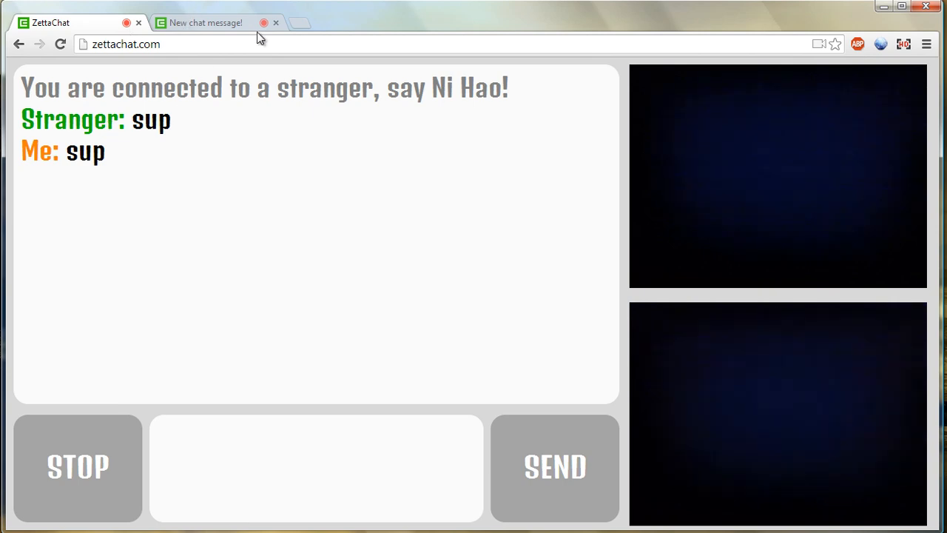
click(207, 22)
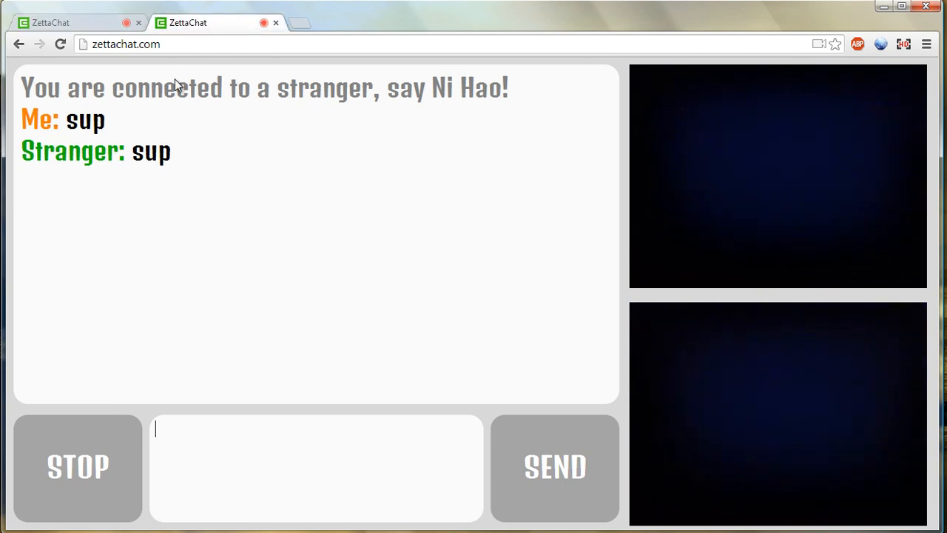
mouse_move(624, 446)
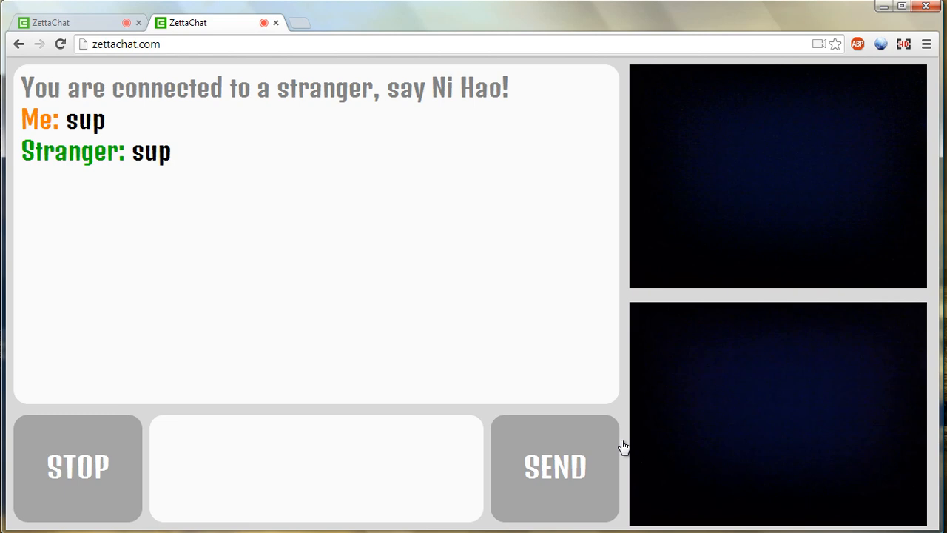
mouse_move(750, 458)
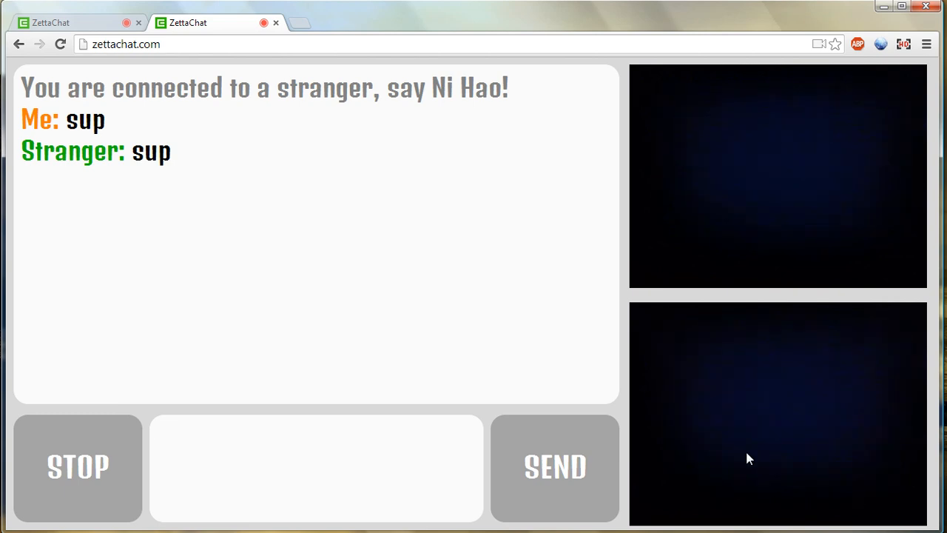
click(316, 468)
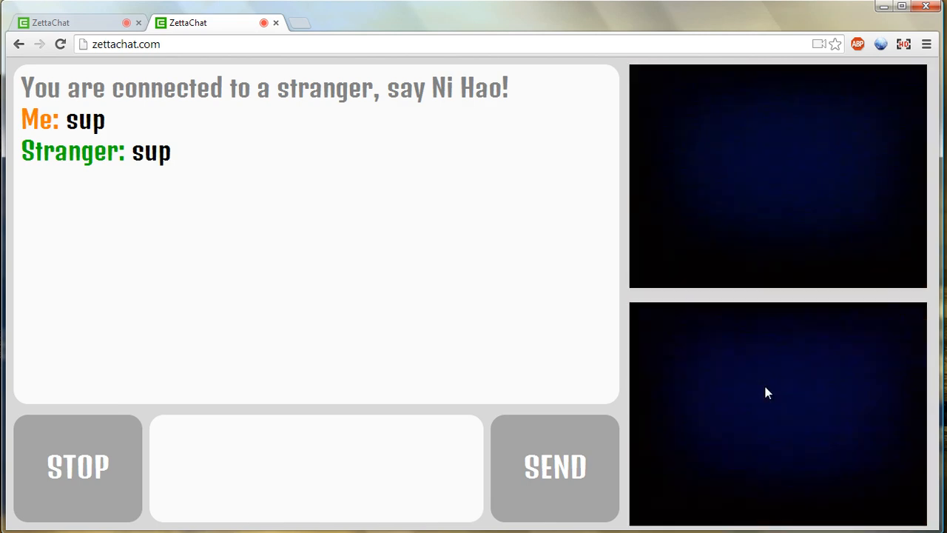
mouse_move(770, 317)
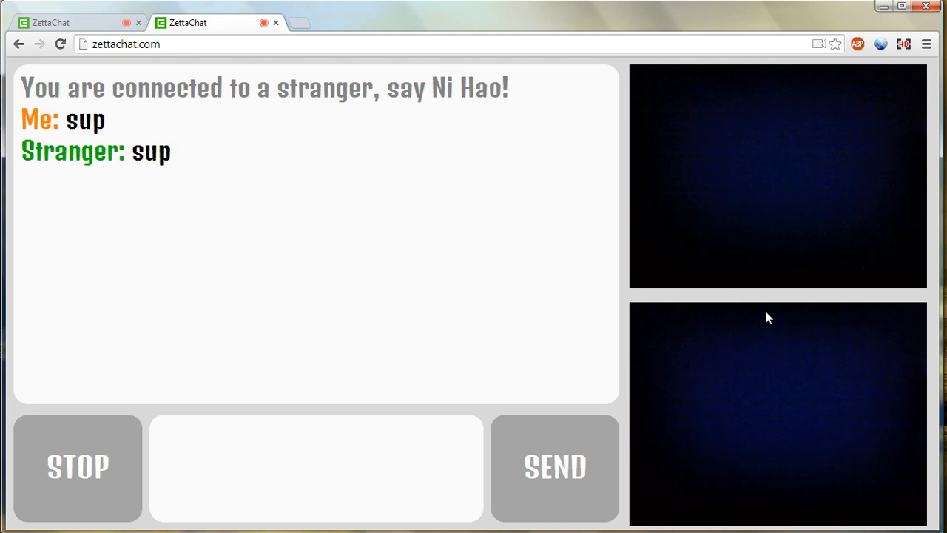
mouse_move(334, 412)
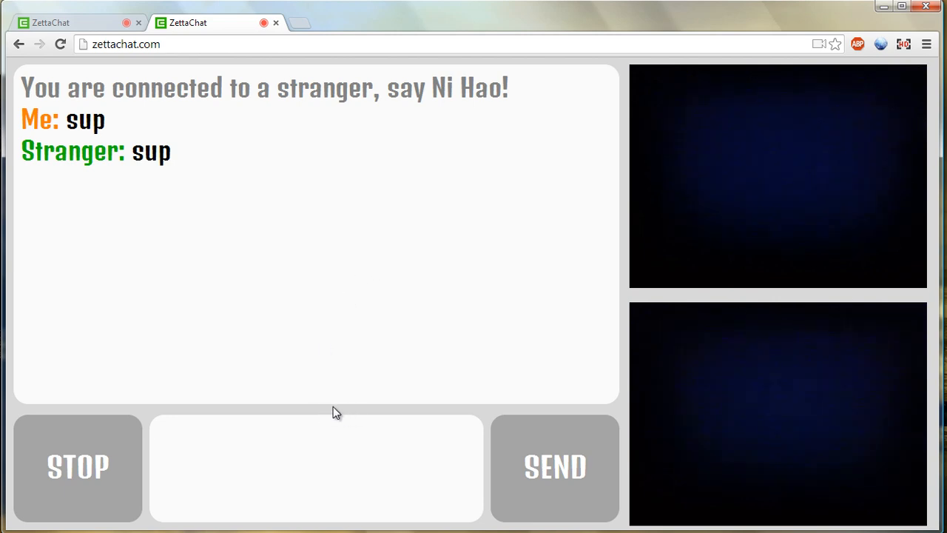
mouse_move(150, 114)
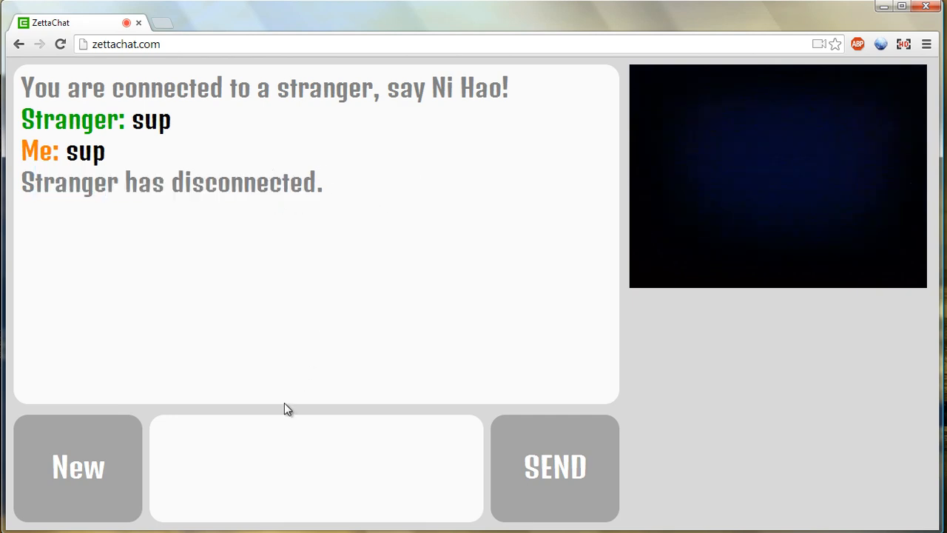
mouse_move(208, 443)
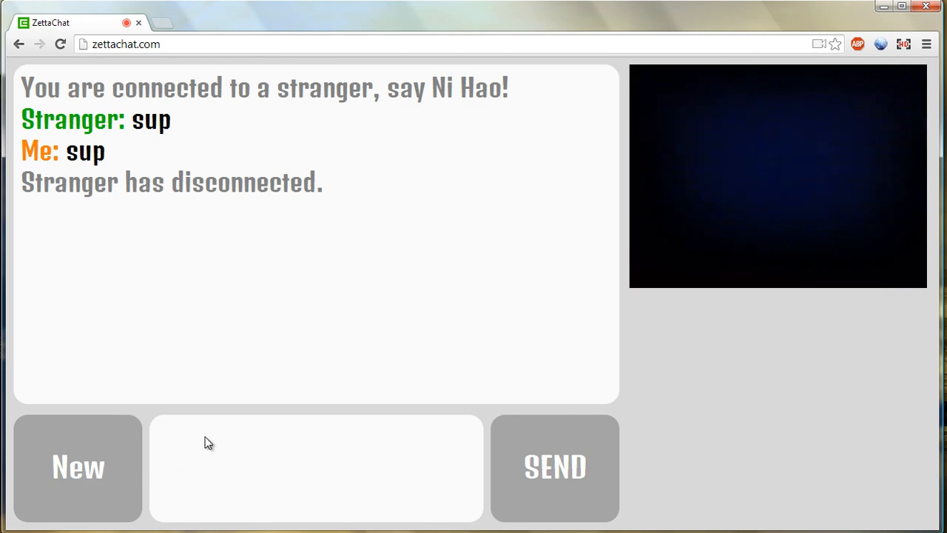
- Select the site address and use the chat's lower-left control after the stranger disconnects
click(126, 44)
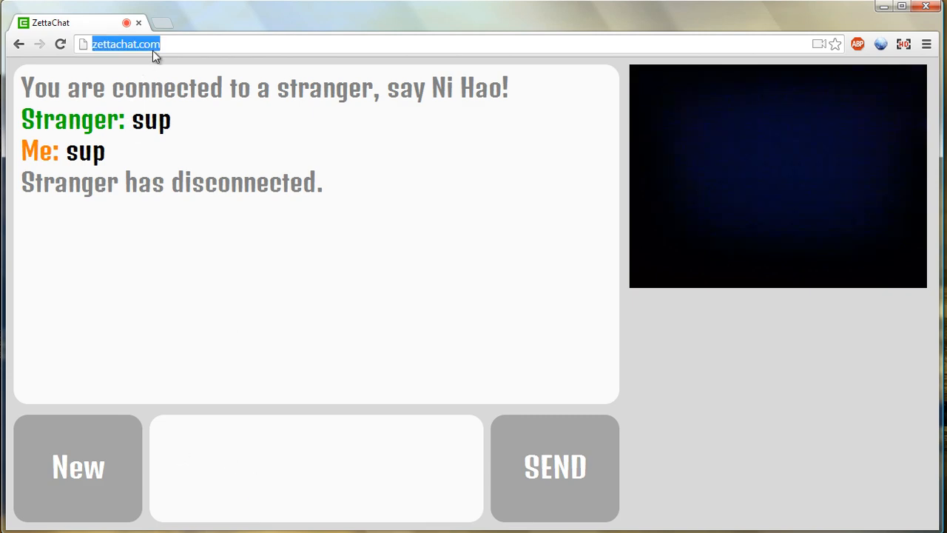
click(77, 467)
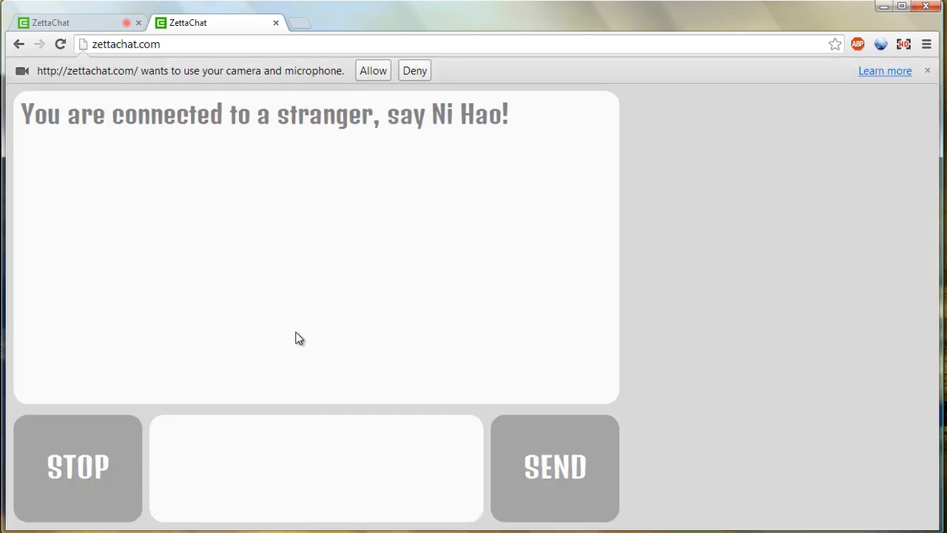
- Exchange messages 'hi', 'yp' and 'man' between tabs, then stop the conversation
click(554, 467)
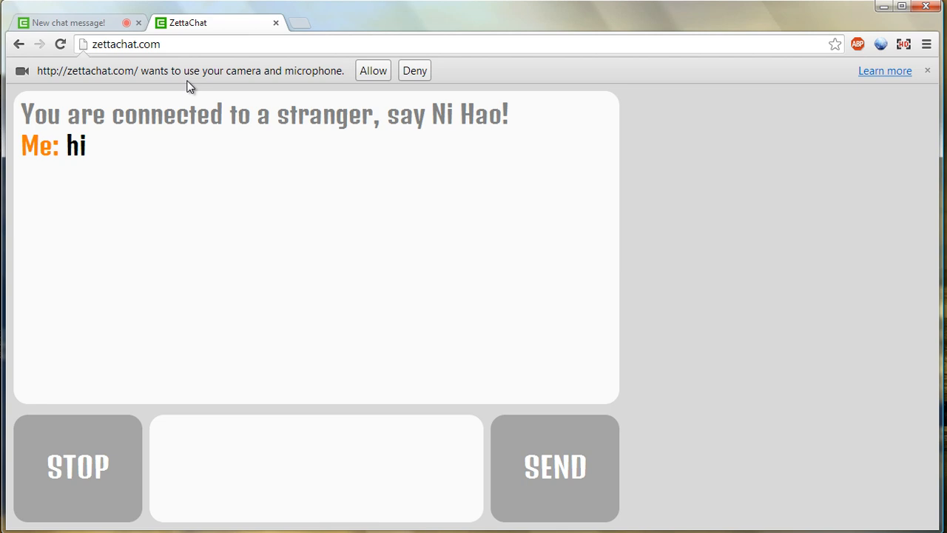
click(372, 70)
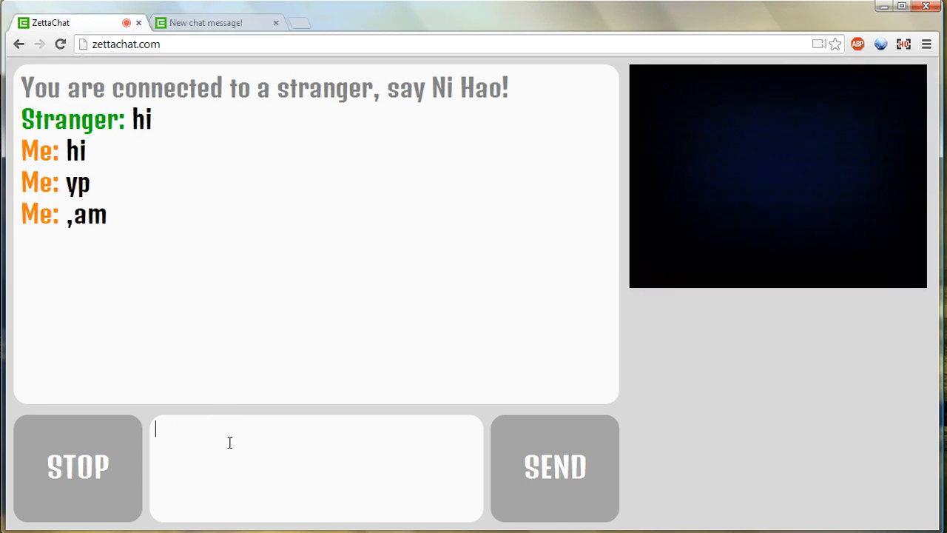
click(555, 466)
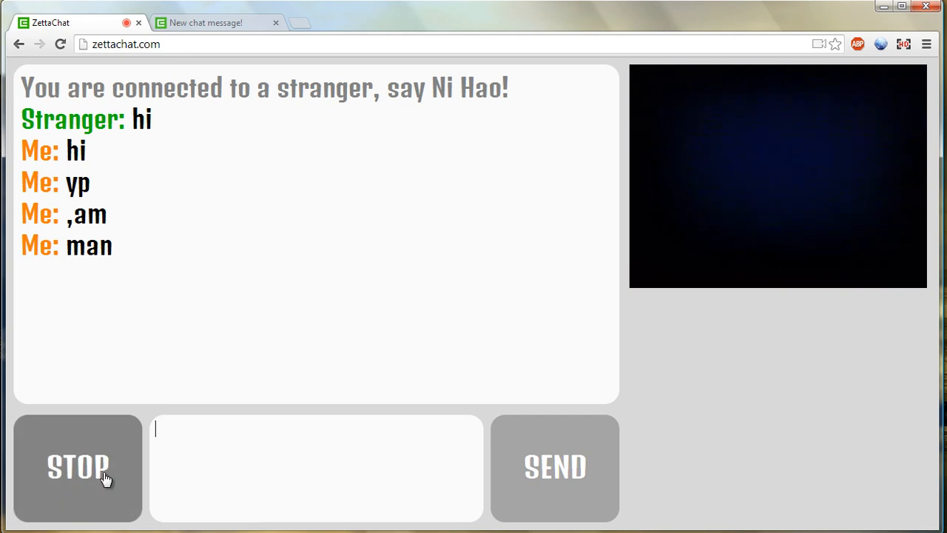
click(77, 467)
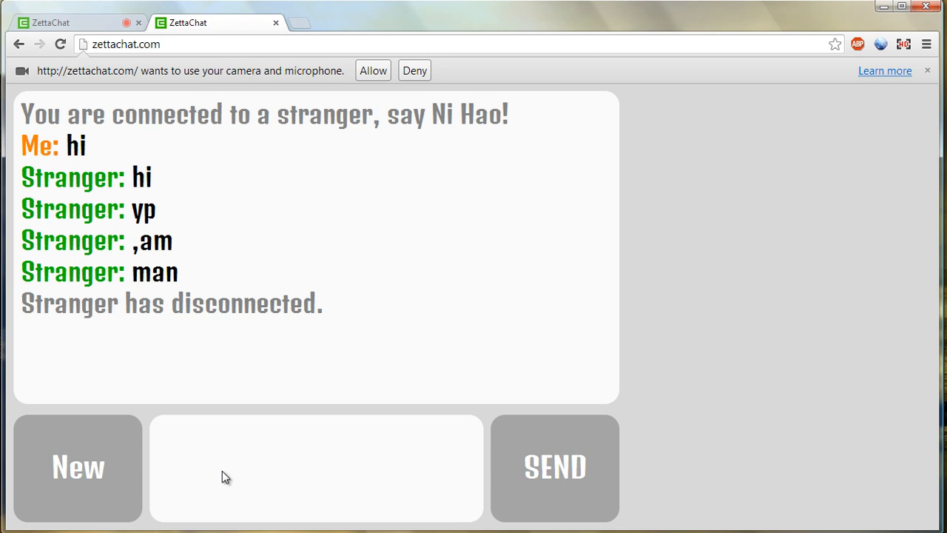
- Search for a new chat partner after the conversation ends, then select the address bar
click(78, 467)
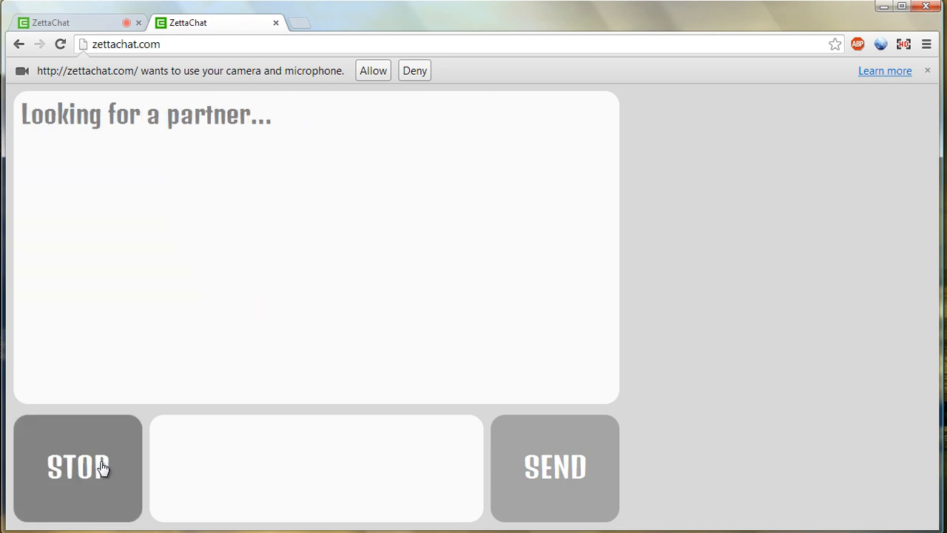
mouse_move(89, 29)
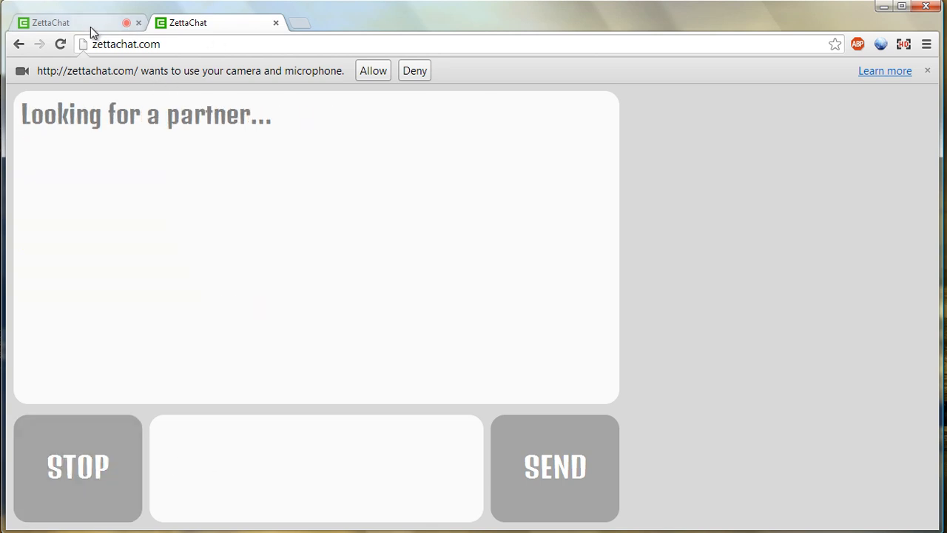
mouse_move(87, 23)
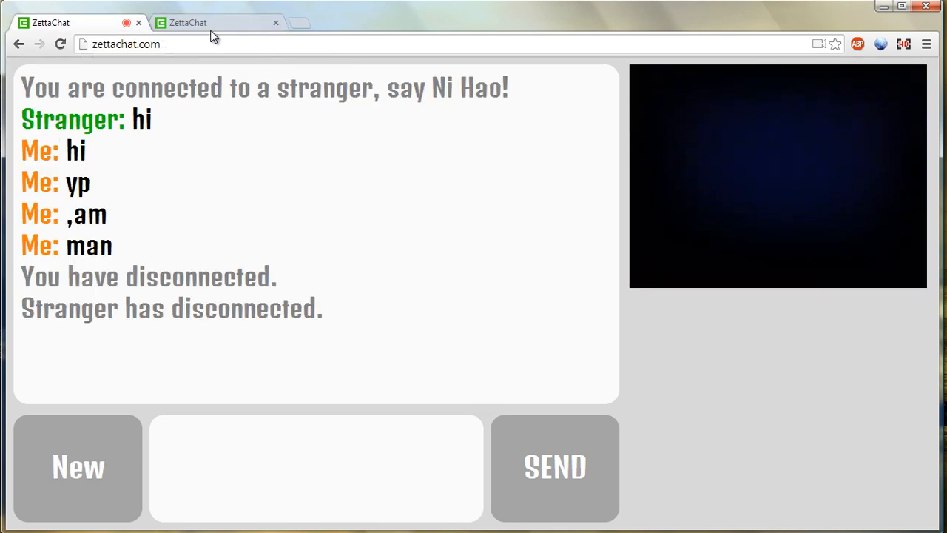
click(126, 44)
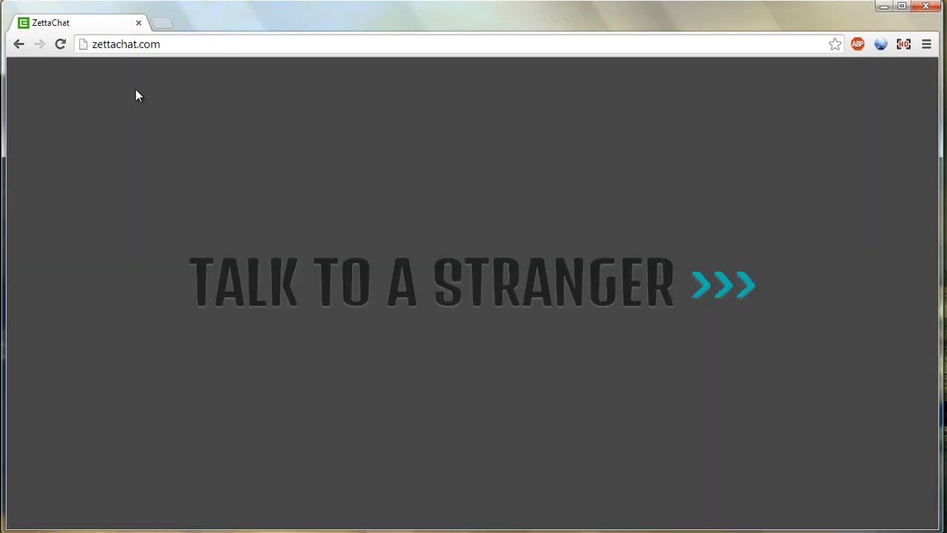
mouse_move(207, 285)
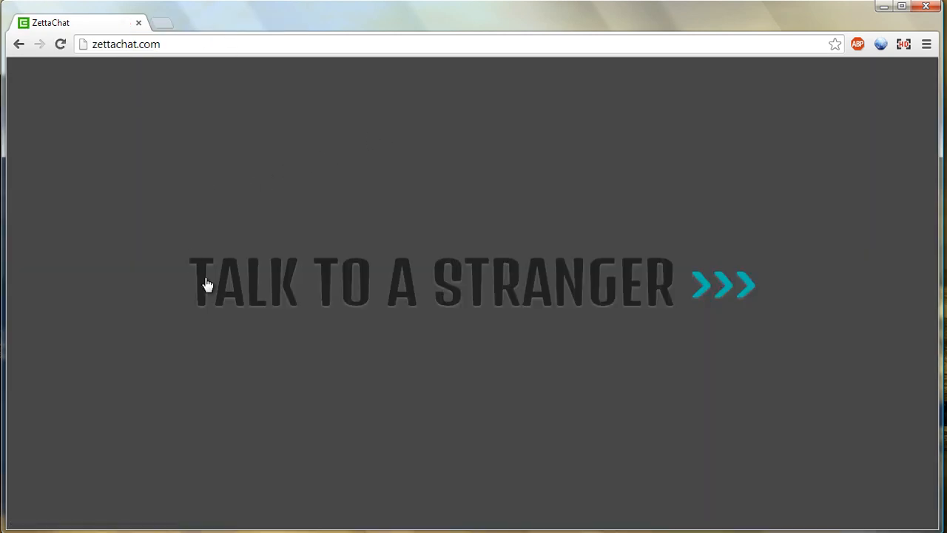
mouse_move(199, 44)
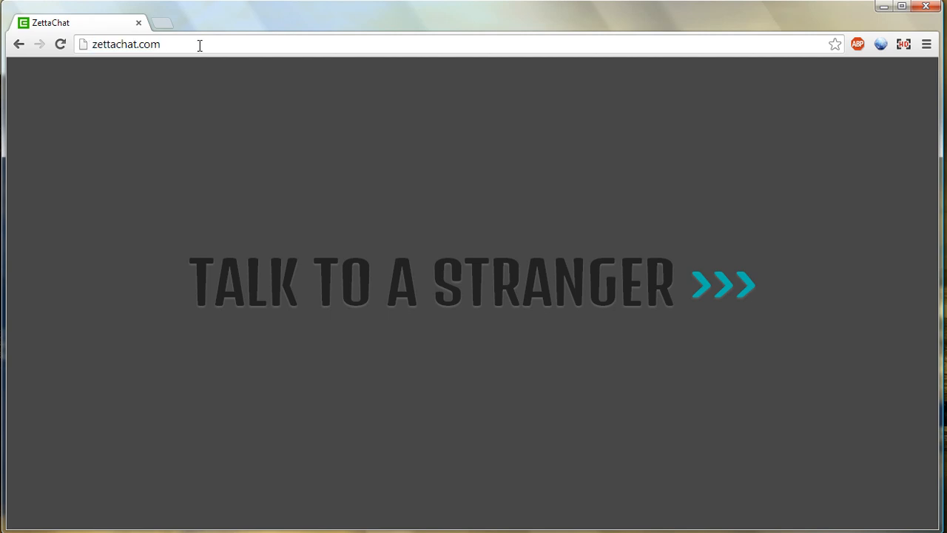
- Focus the address bar on the remaining ZettaChat talk-to-a-stranger landing page
click(126, 43)
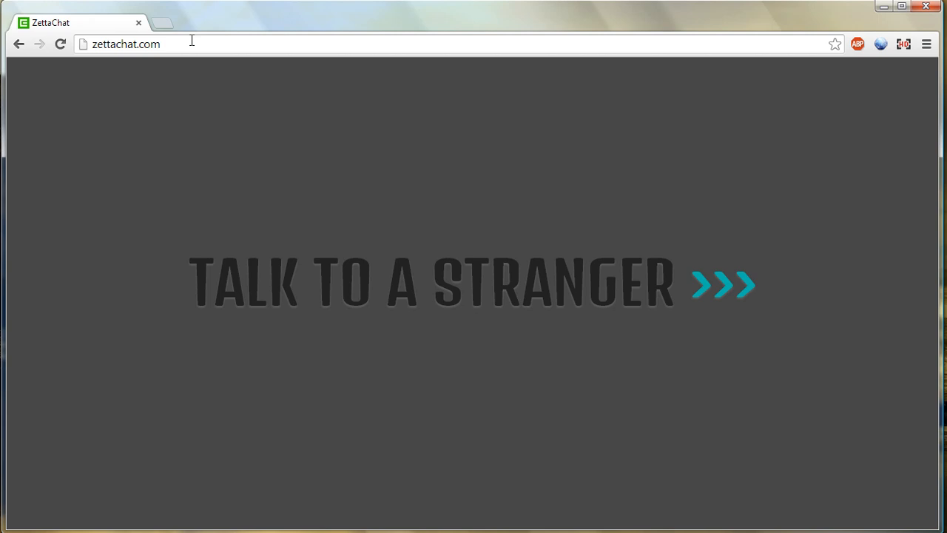
mouse_move(233, 300)
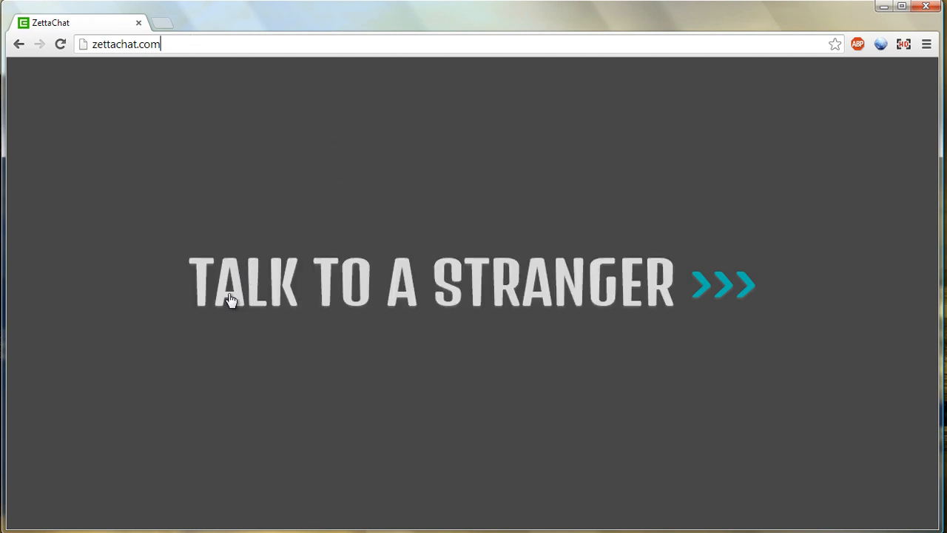
mouse_move(312, 273)
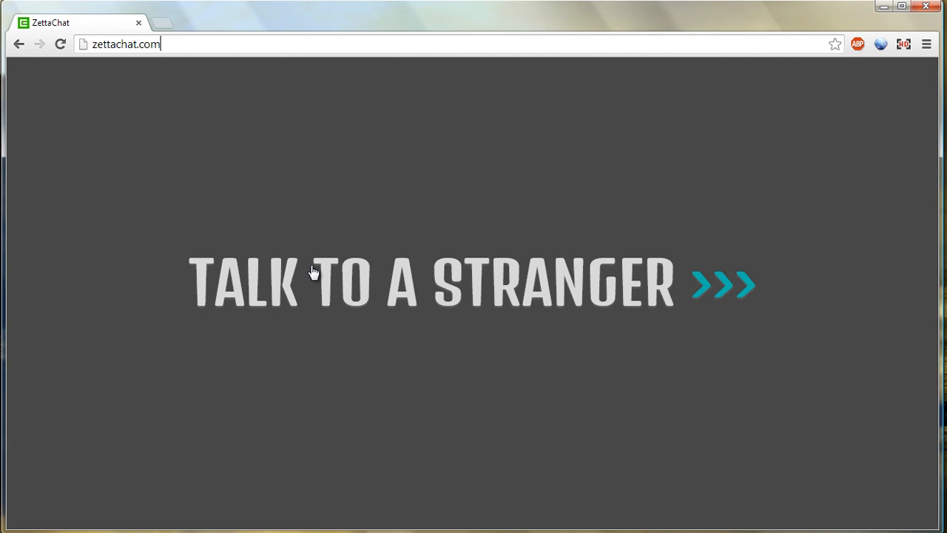
mouse_move(326, 274)
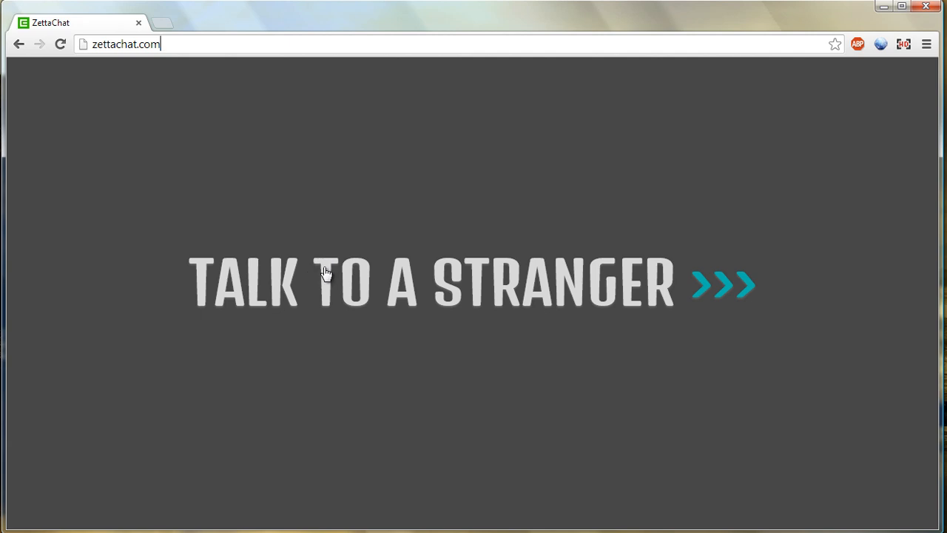
mouse_move(325, 301)
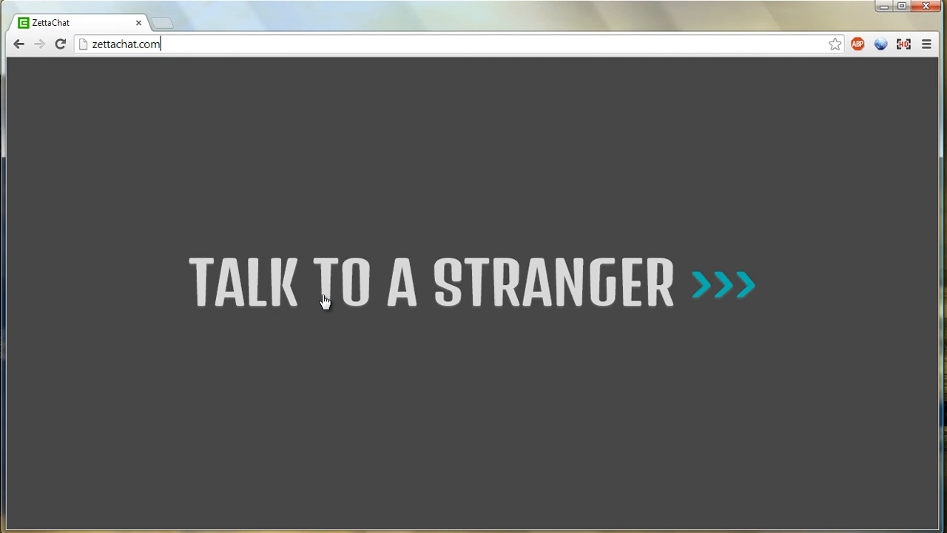
mouse_move(96, 279)
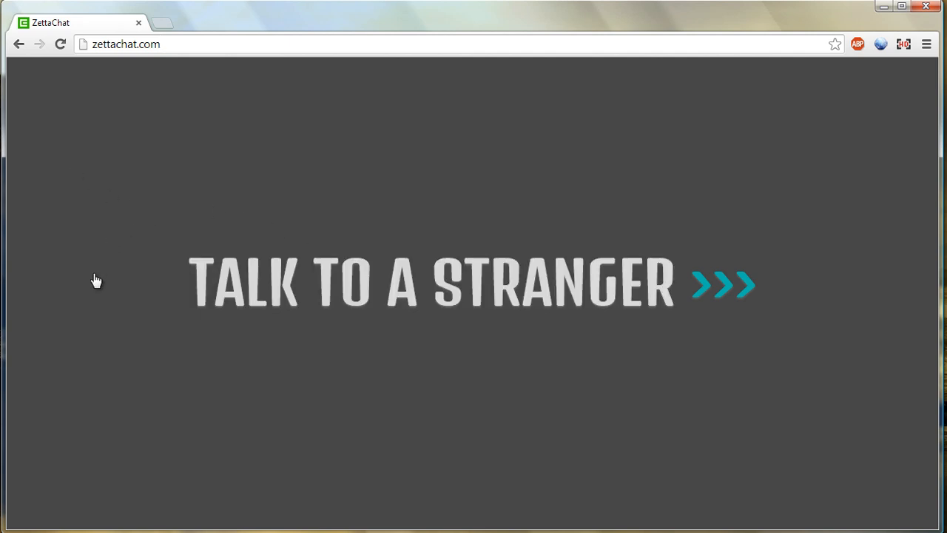
mouse_move(145, 142)
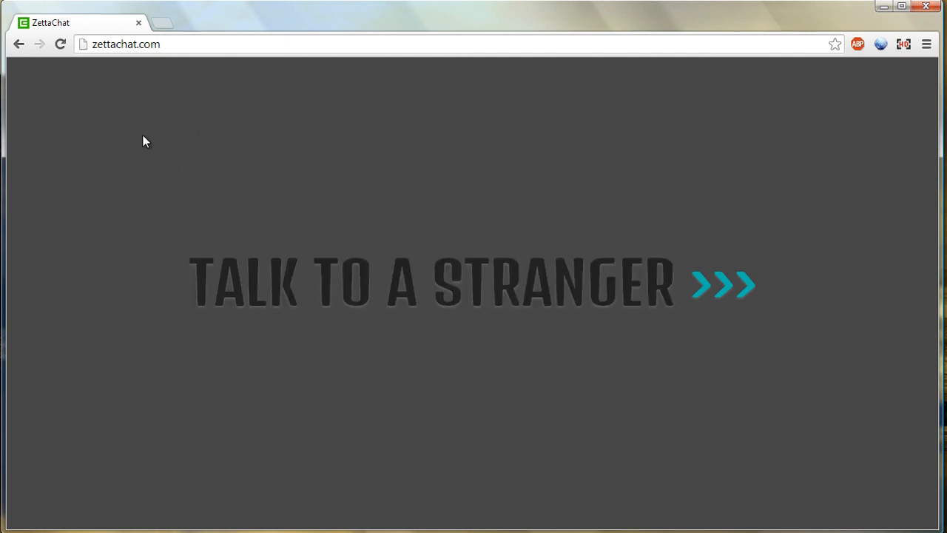
mouse_move(754, 437)
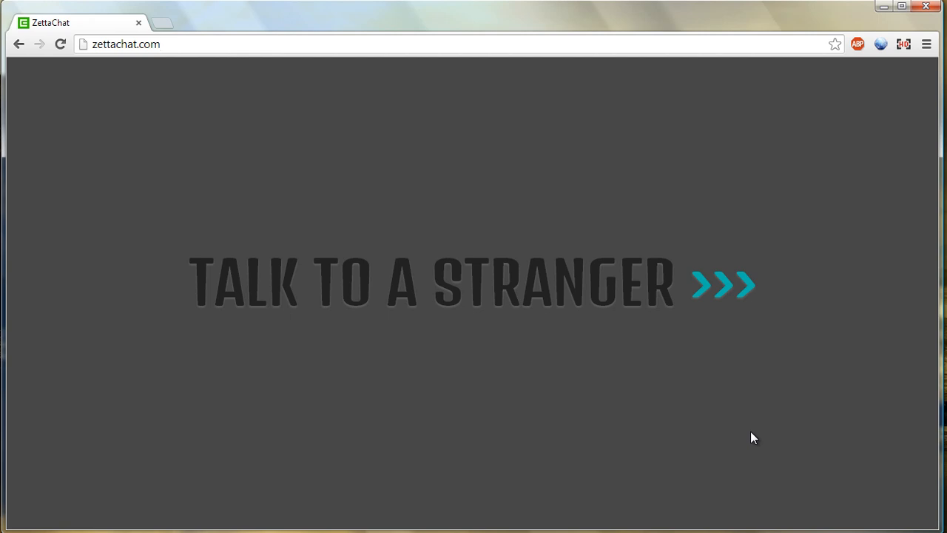
mouse_move(232, 165)
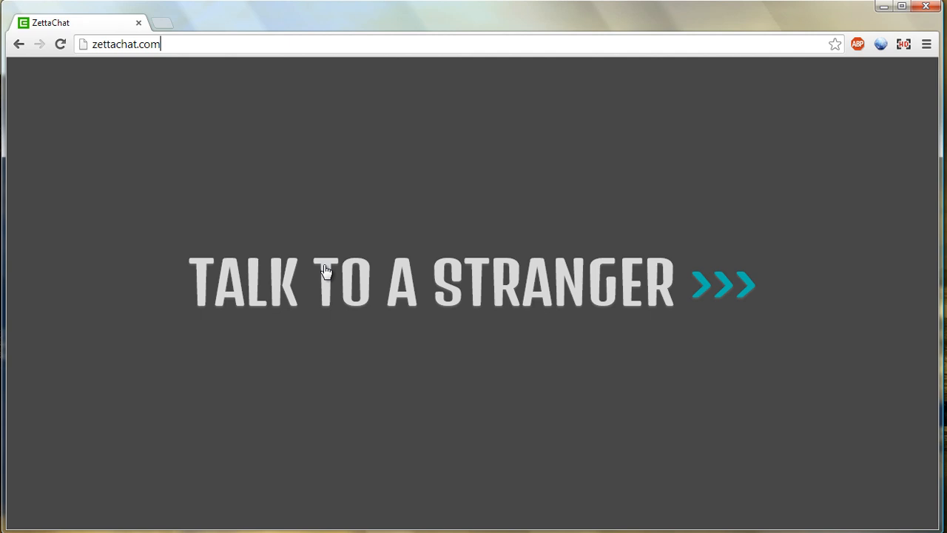
mouse_move(327, 294)
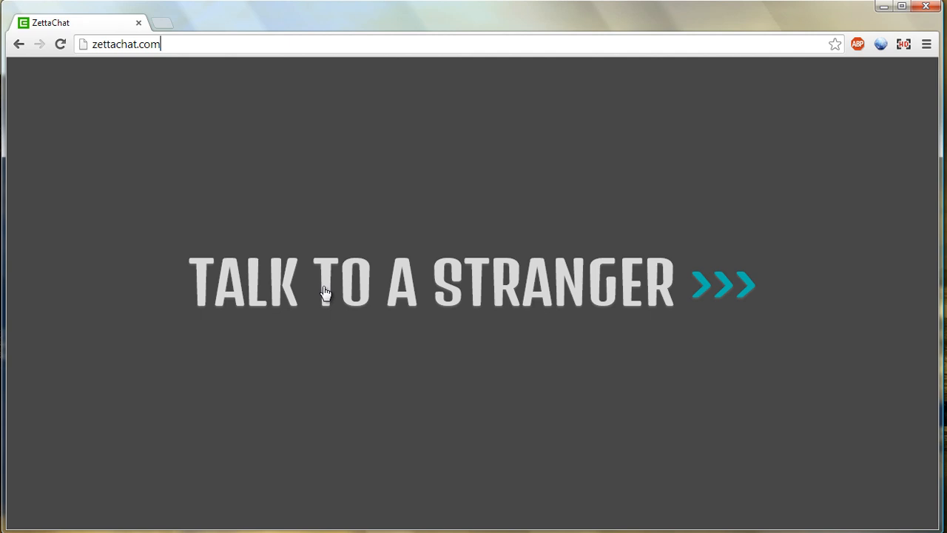